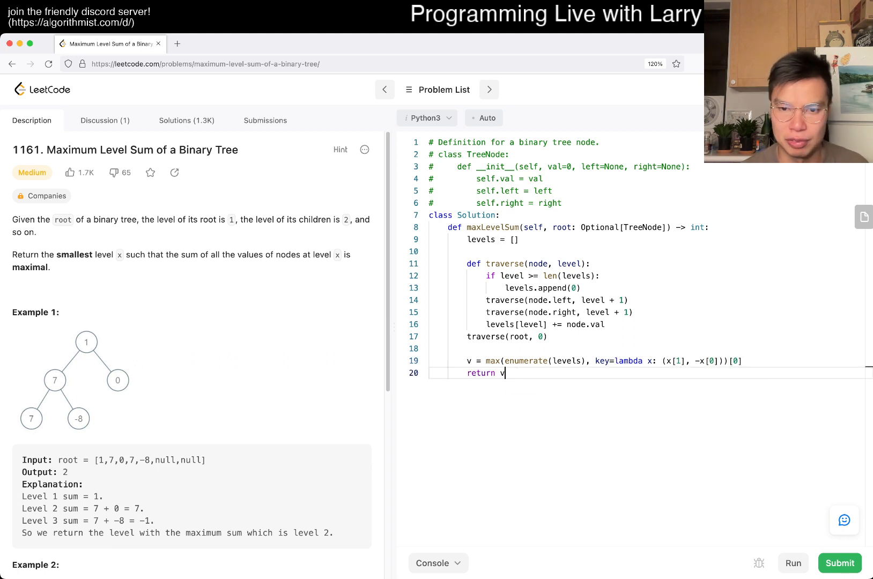
Run the level-sum solution and hit the NoneType 'left' runtime error.
left_click(794, 563)
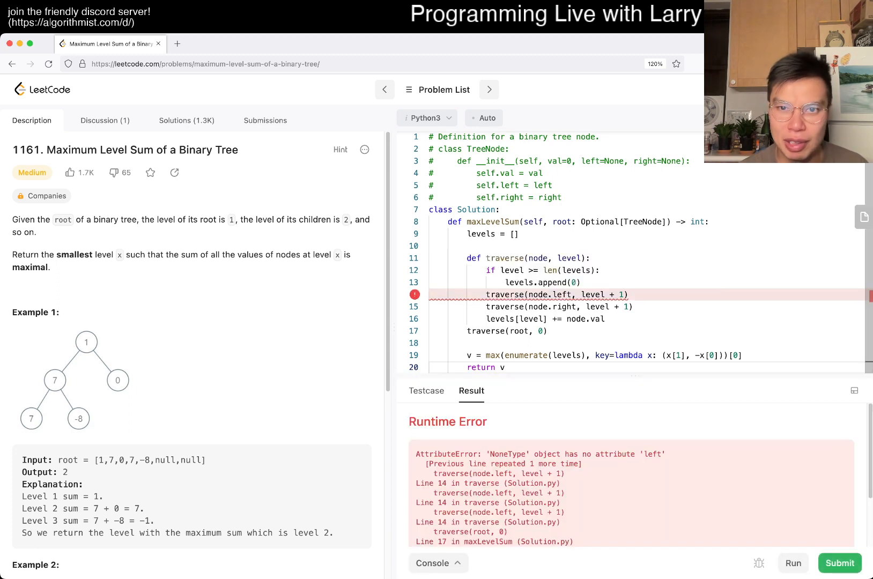